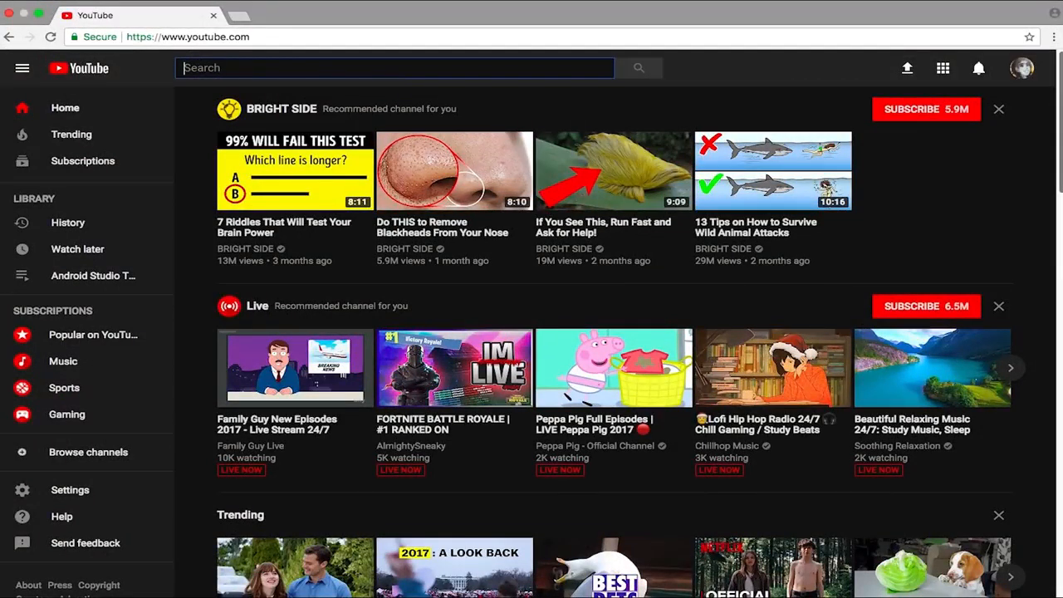
mouse_move(1021, 190)
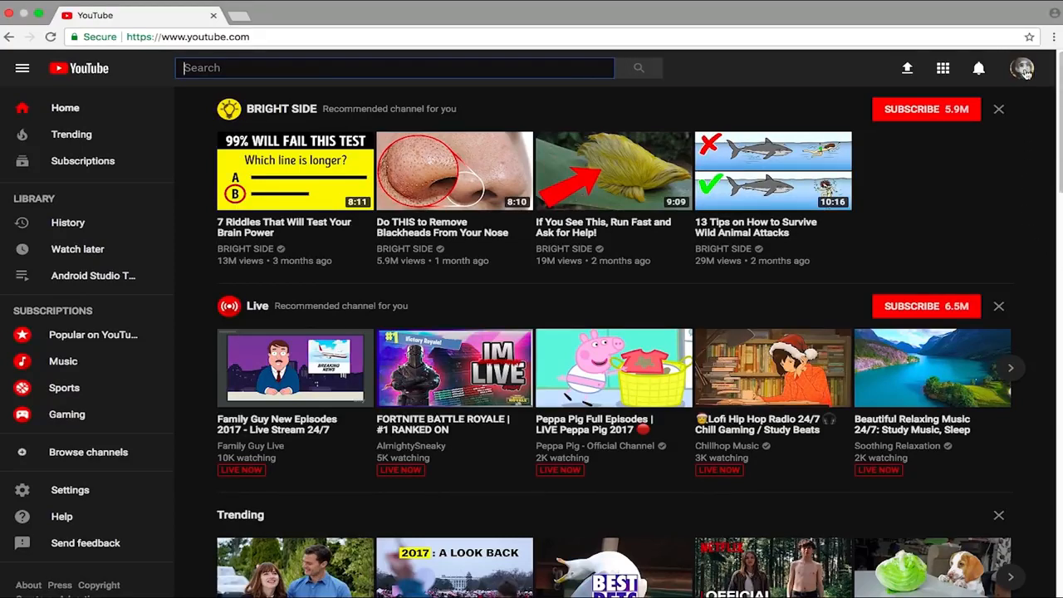
Step: Open Creator Studio from the profile avatar's account dropdown
click(1022, 68)
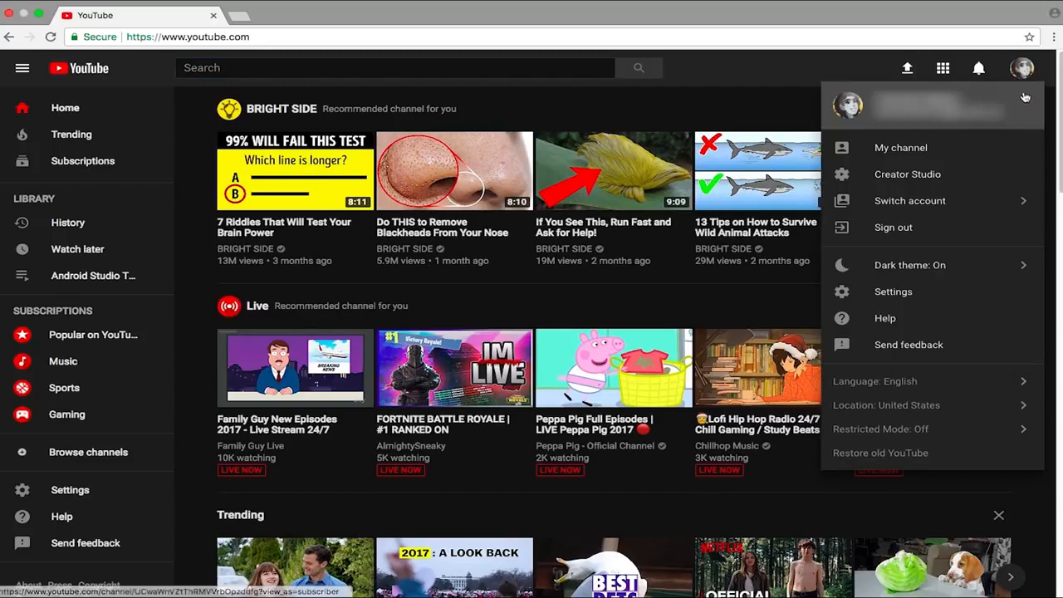
mouse_move(908, 174)
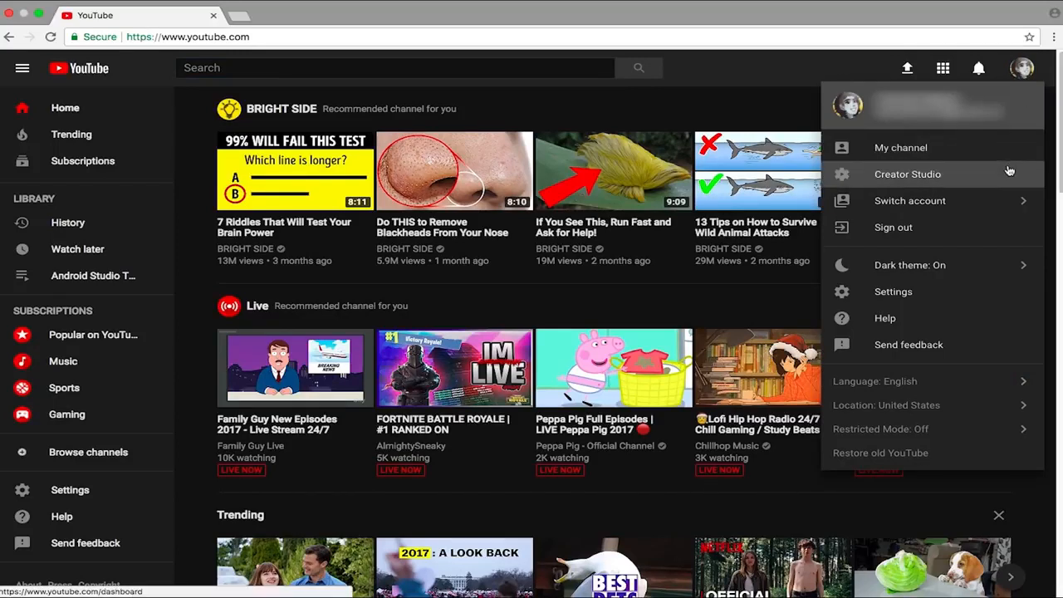
click(907, 174)
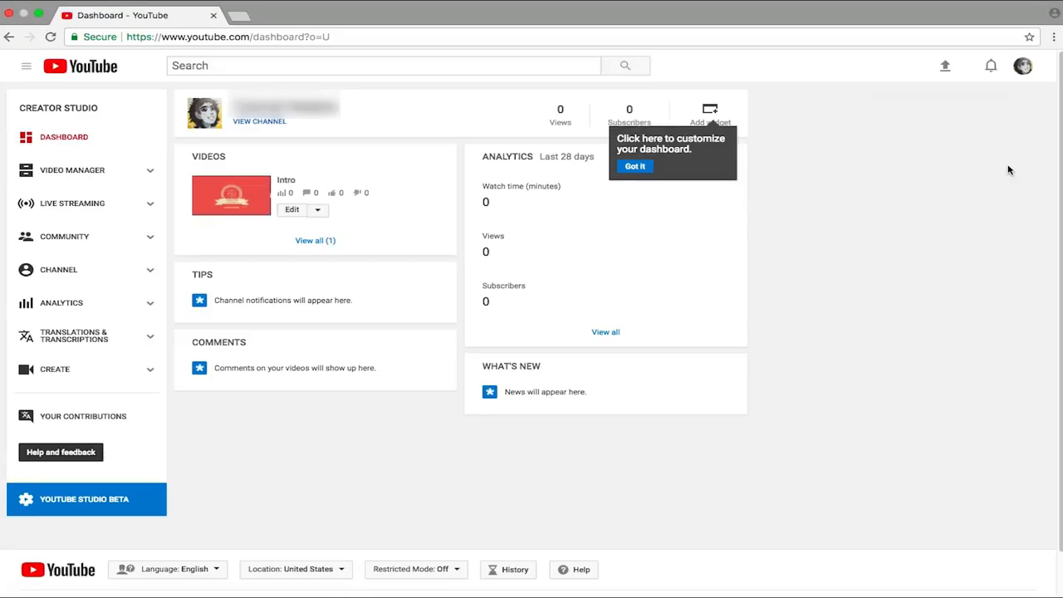
mouse_move(276, 174)
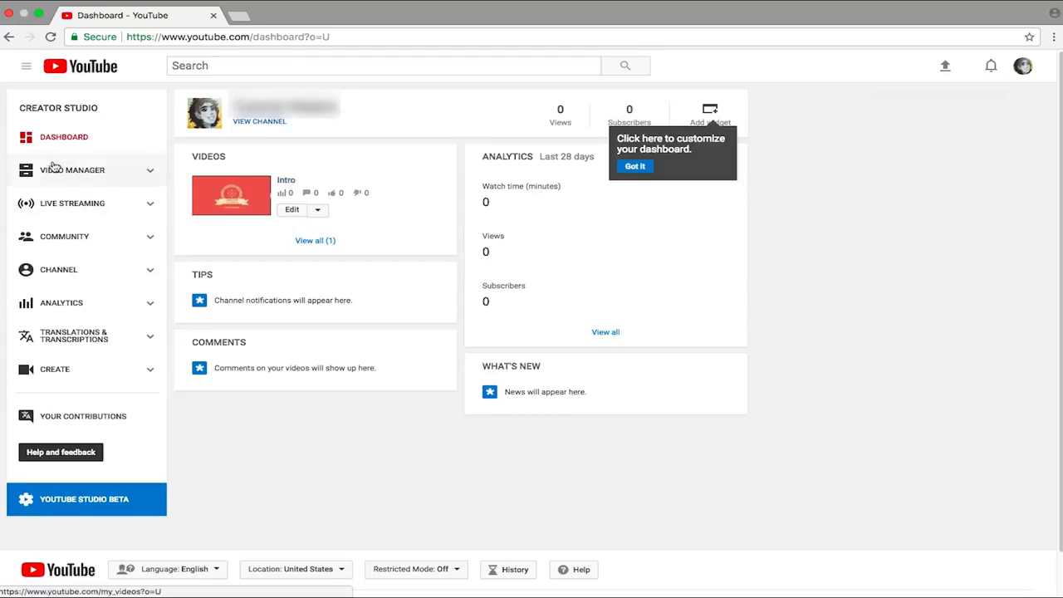
Step: Go to Video Manager from the Creator Studio sidebar
click(72, 170)
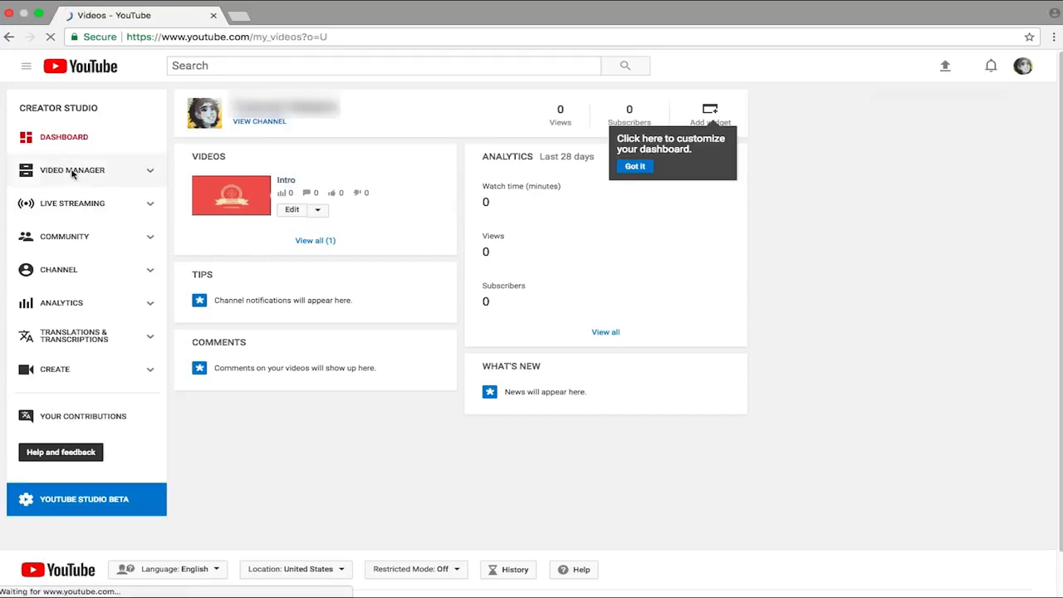
Step: Load the uploaded videos list and tick the checkbox beside the 'Intro' video
click(73, 169)
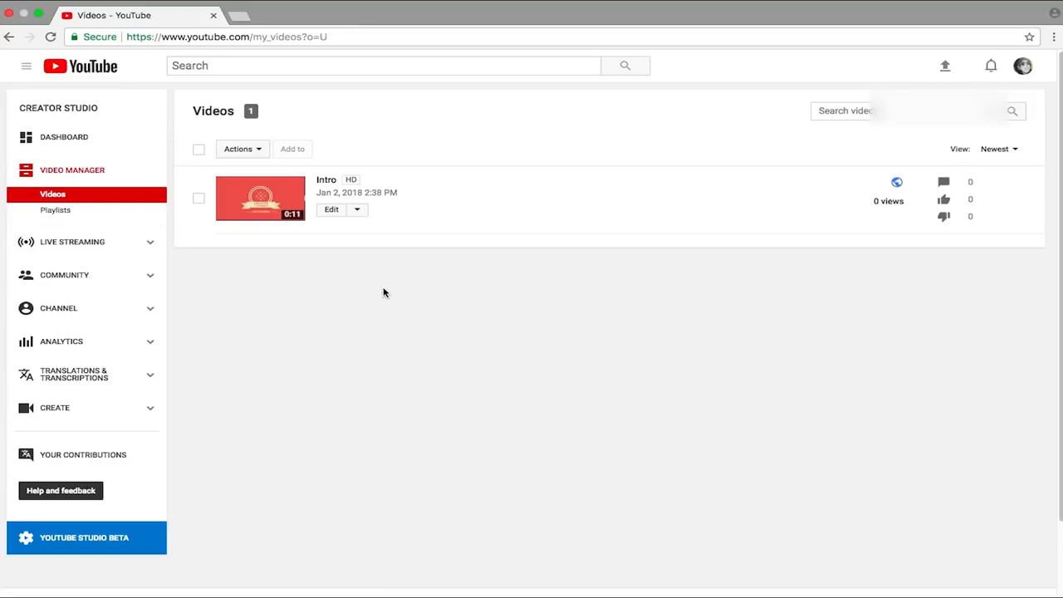
mouse_move(271, 327)
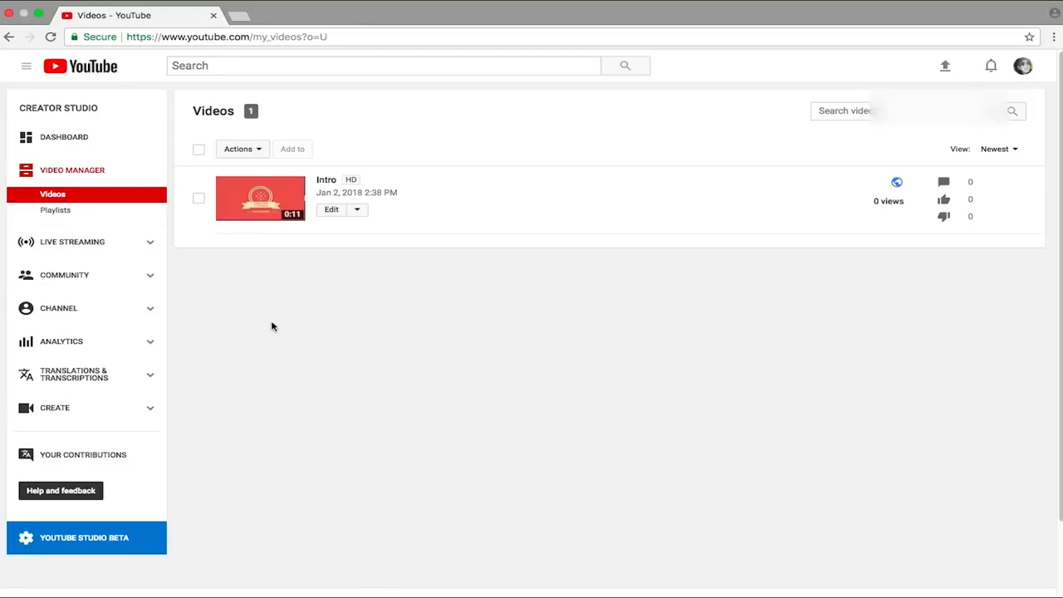
mouse_move(198, 207)
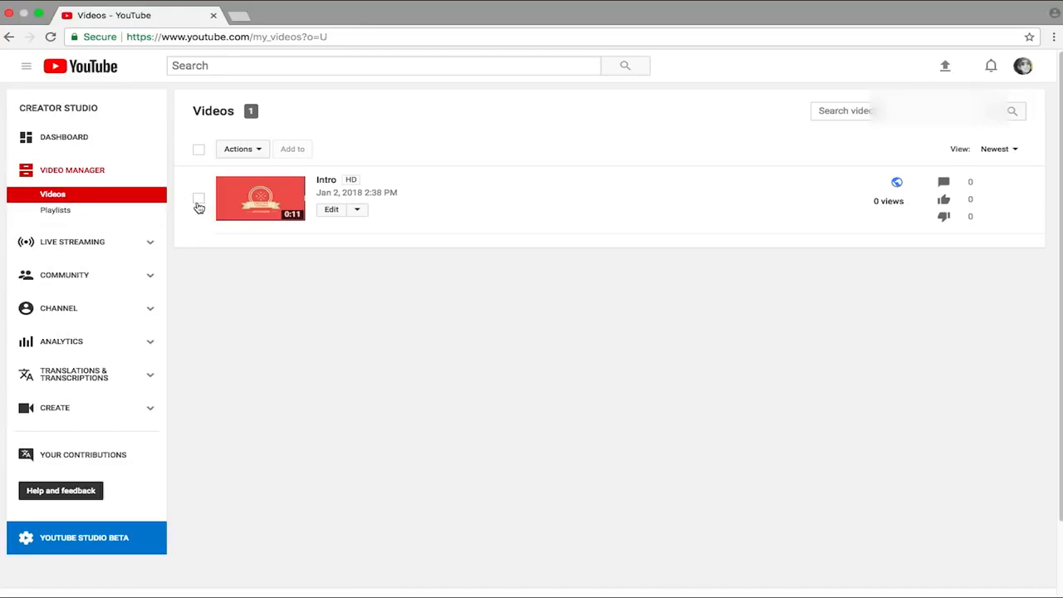
click(199, 199)
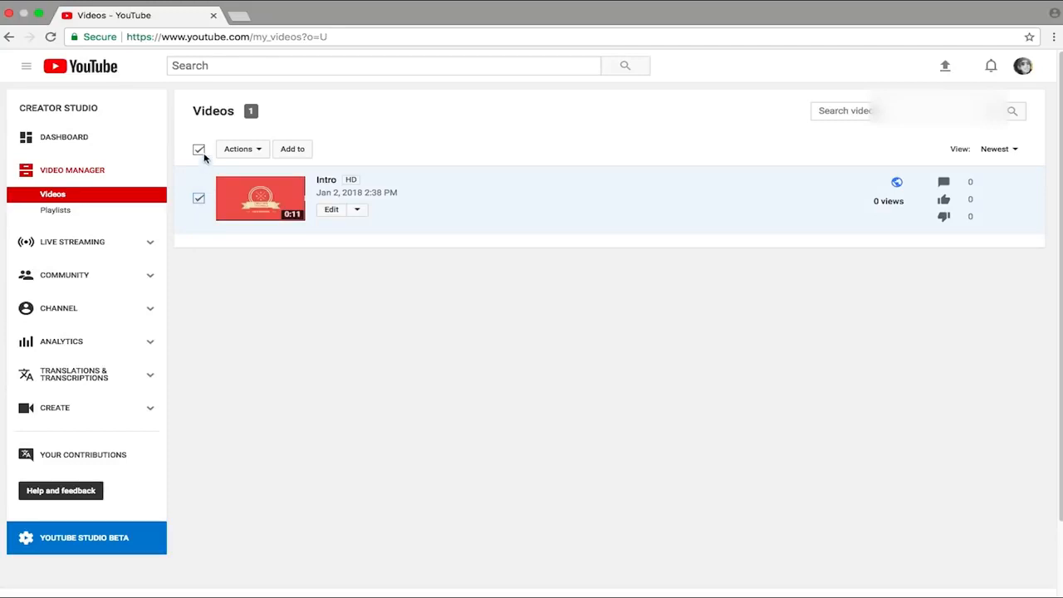
mouse_move(204, 157)
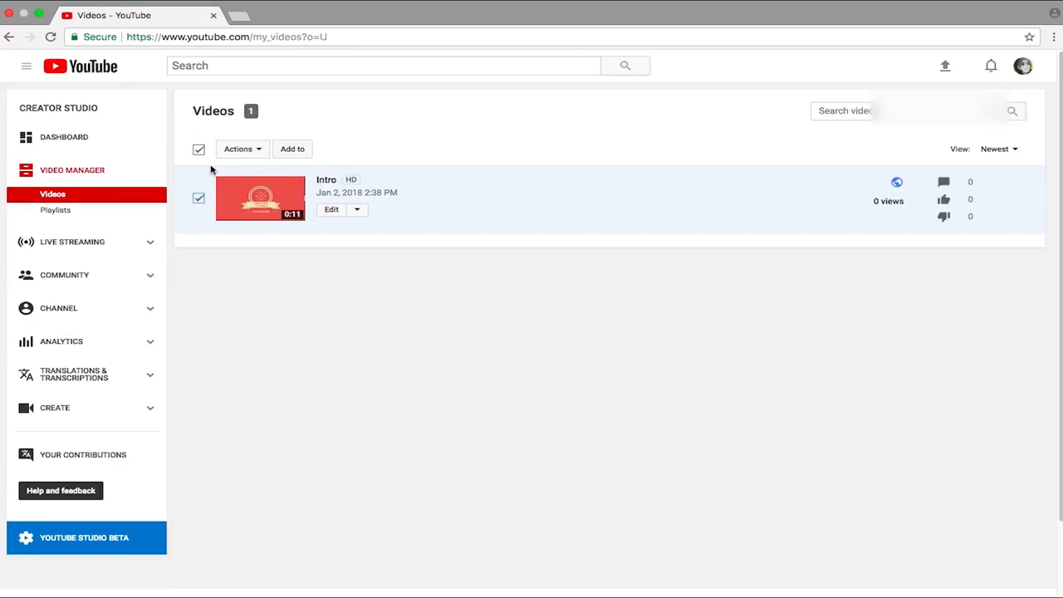
Step: Open the Actions dropdown for the checked 'Intro' video
click(242, 149)
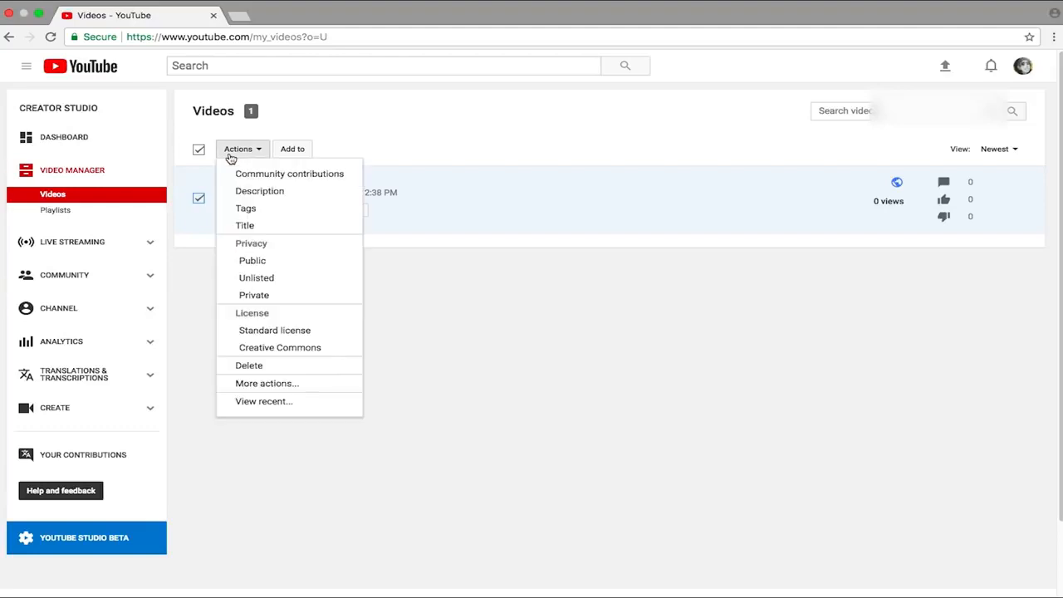
mouse_move(249, 209)
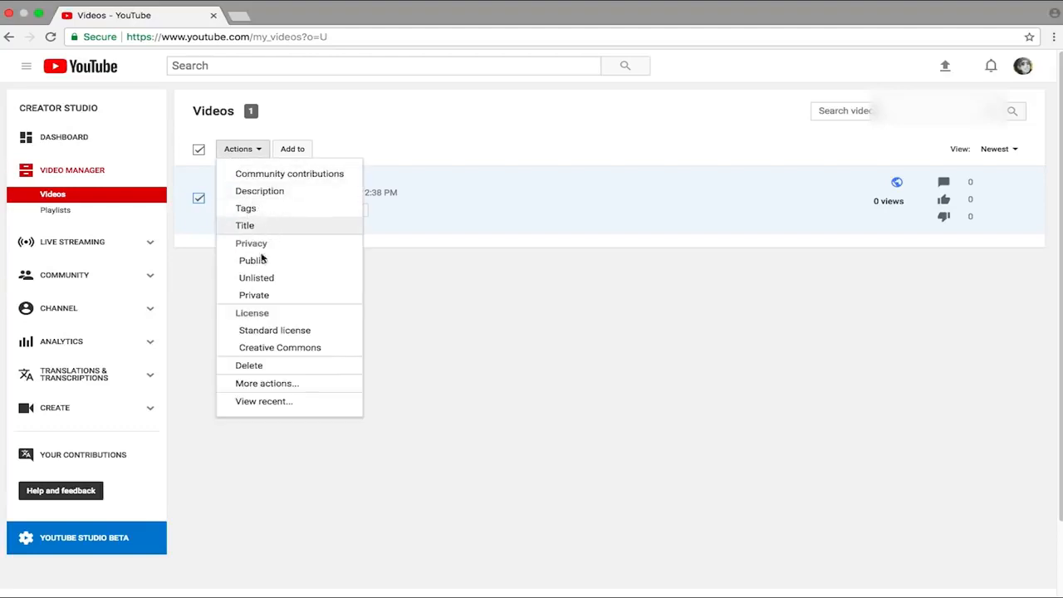
mouse_move(285, 369)
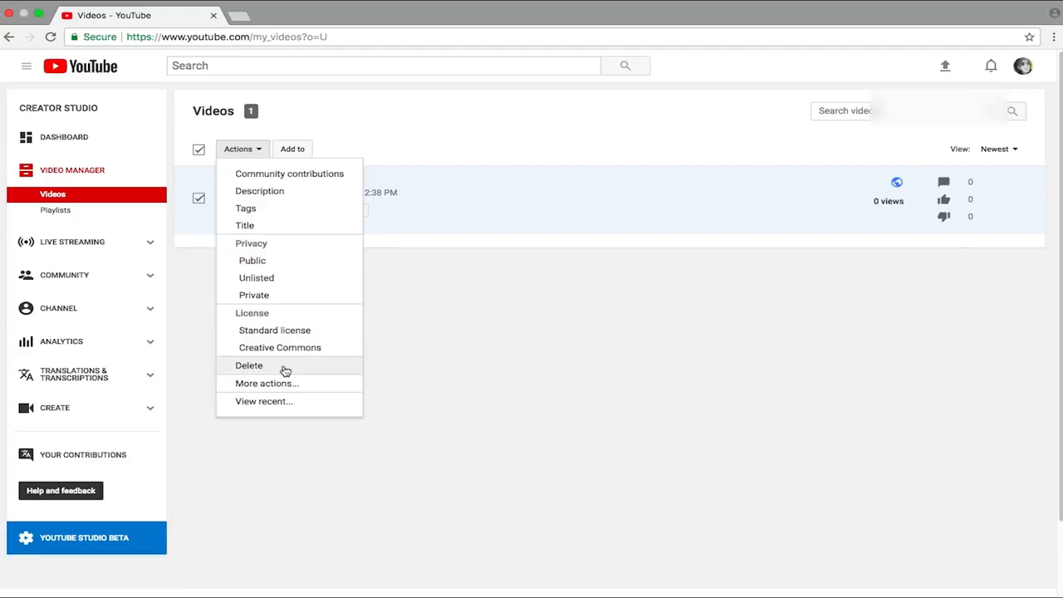
Step: Delete the 'Intro' video via Actions > Delete and confirm in the dialog
click(249, 365)
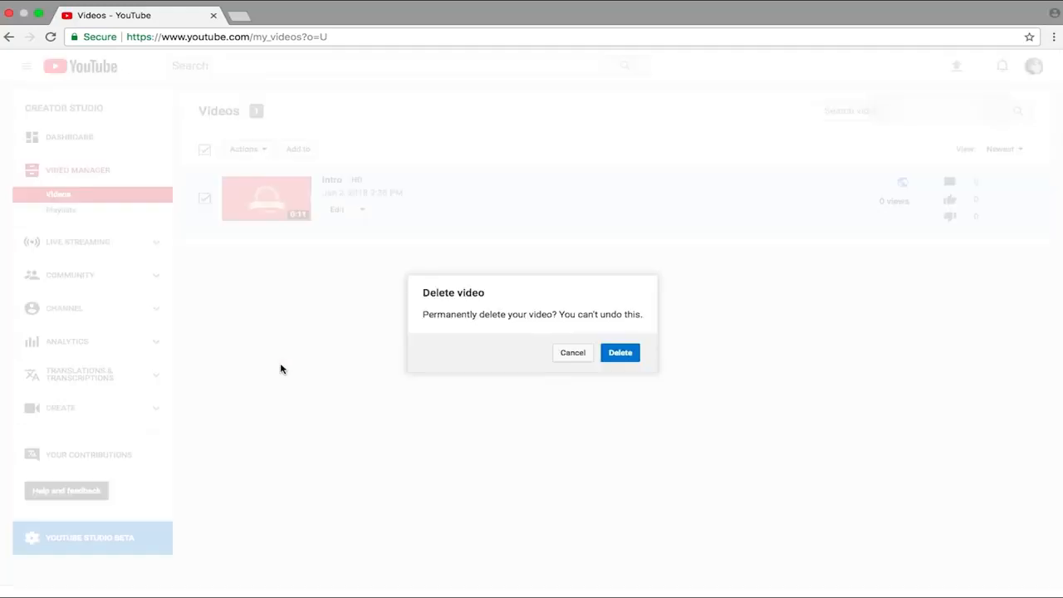
drag(422, 314, 559, 314)
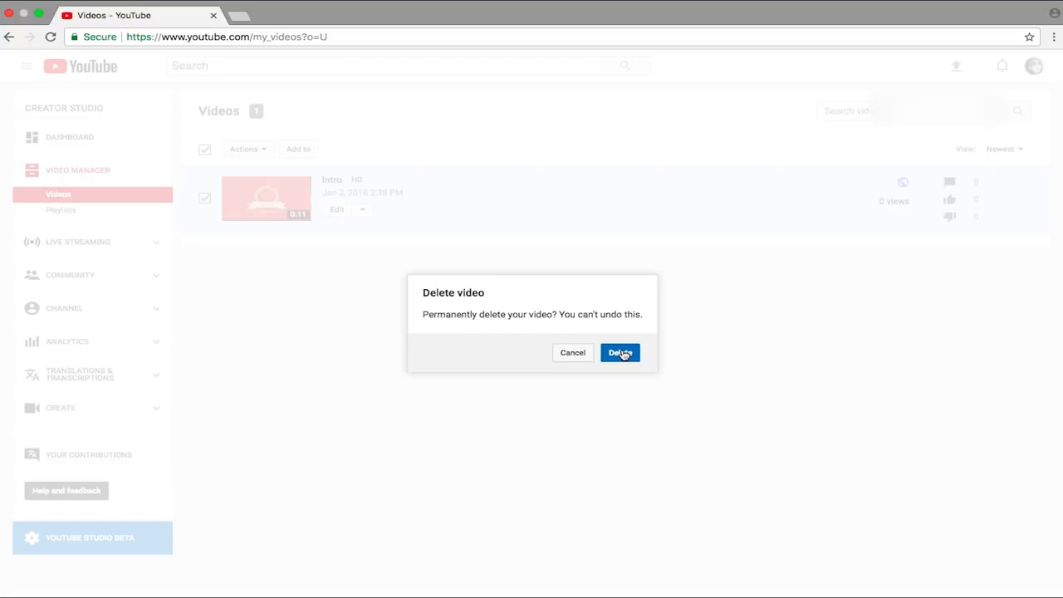
click(621, 353)
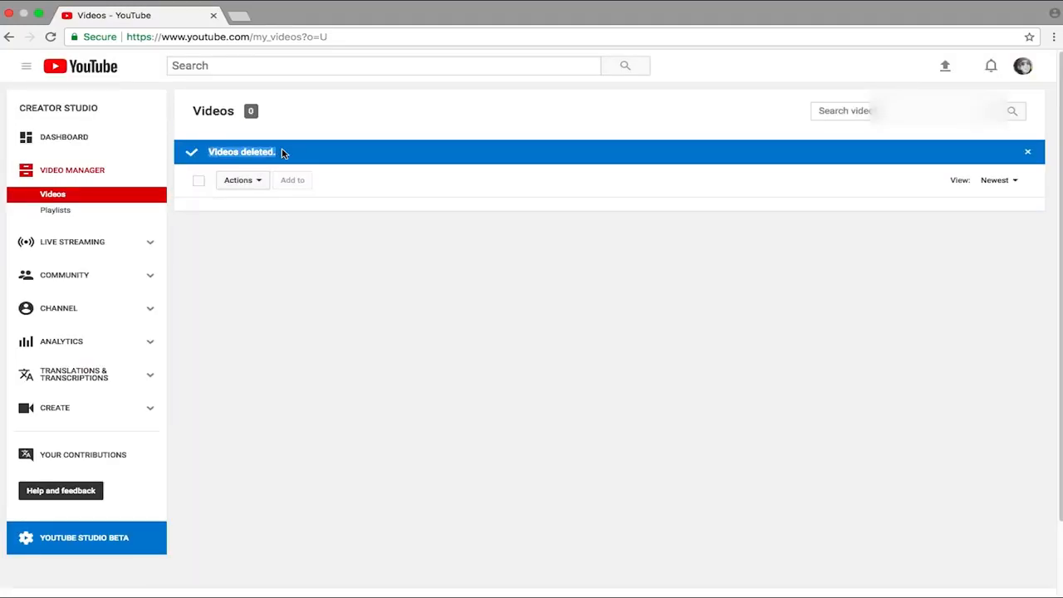
mouse_move(362, 247)
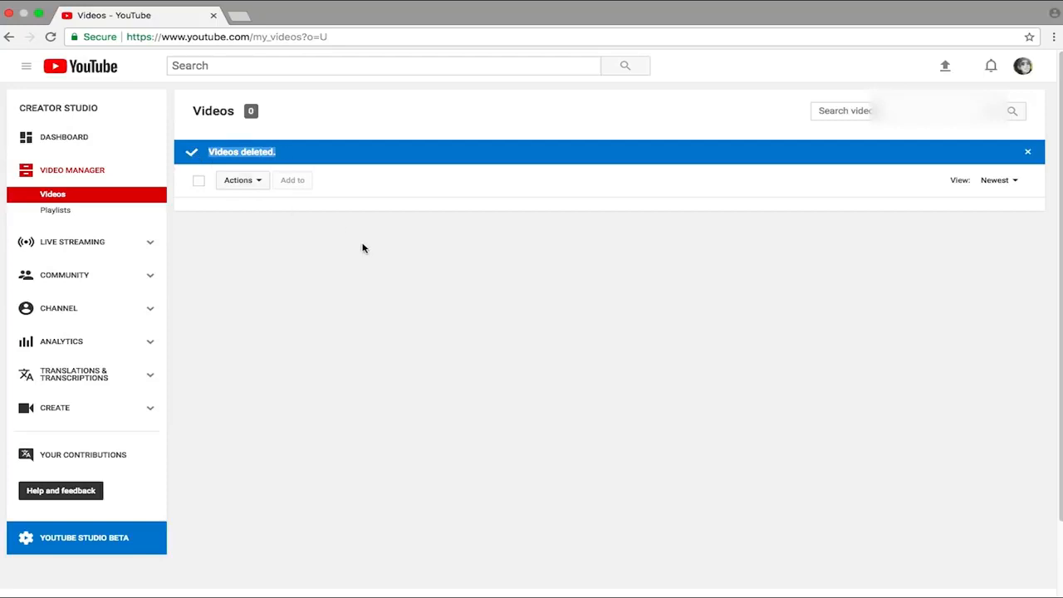